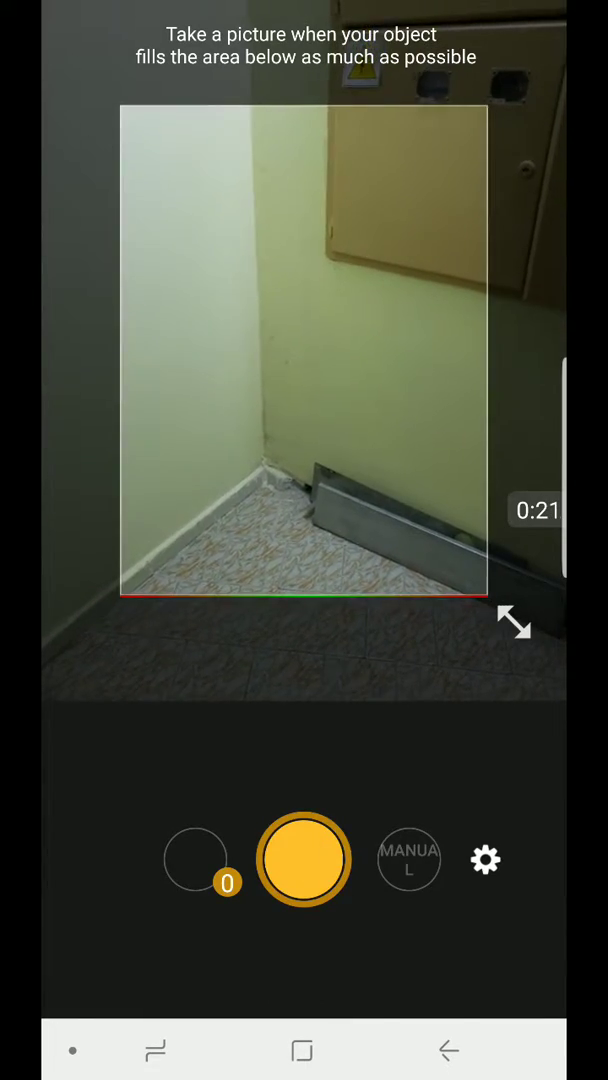
Step: Photograph the floor corner, the floor along the wall, the wall panels and the electrical cabinet
{"action": "left_click", "coordinate": [304, 860]}
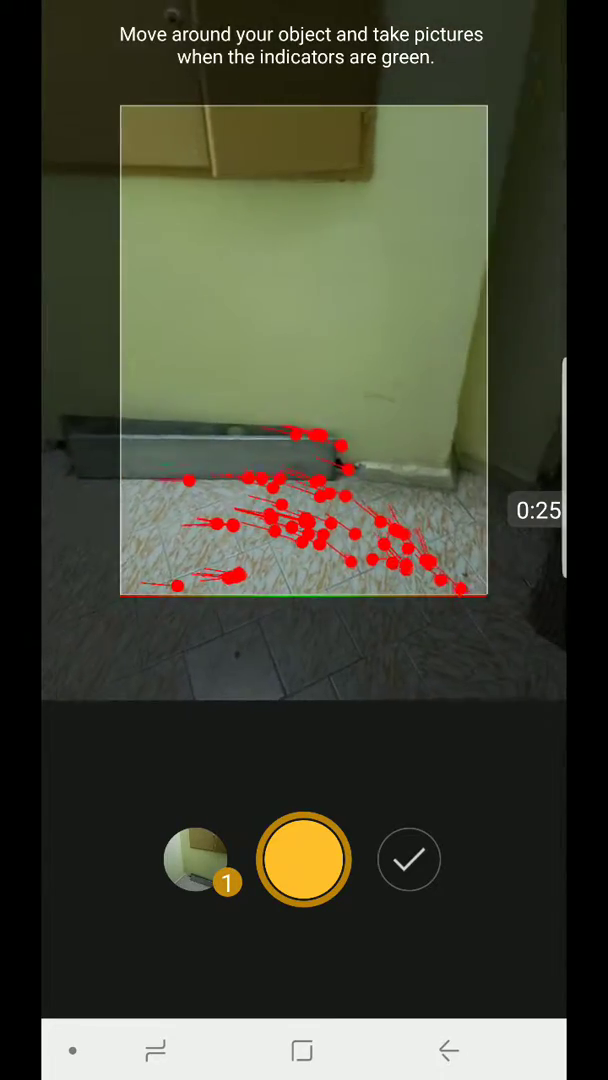
{"action": "left_click", "coordinate": [304, 860]}
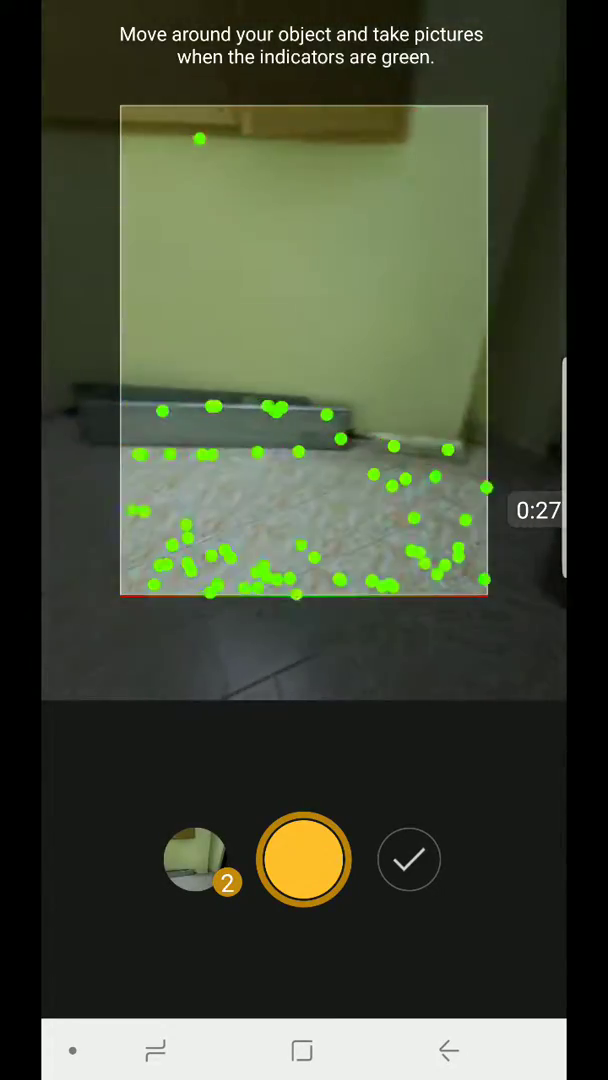
{"action": "left_click", "coordinate": [304, 860]}
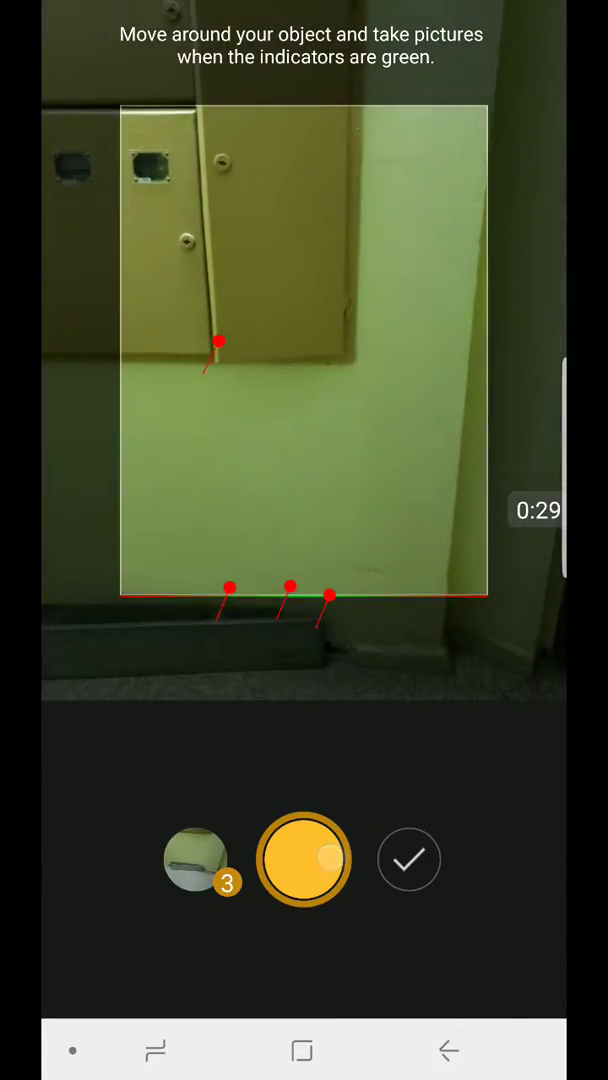
{"action": "left_click", "coordinate": [304, 858]}
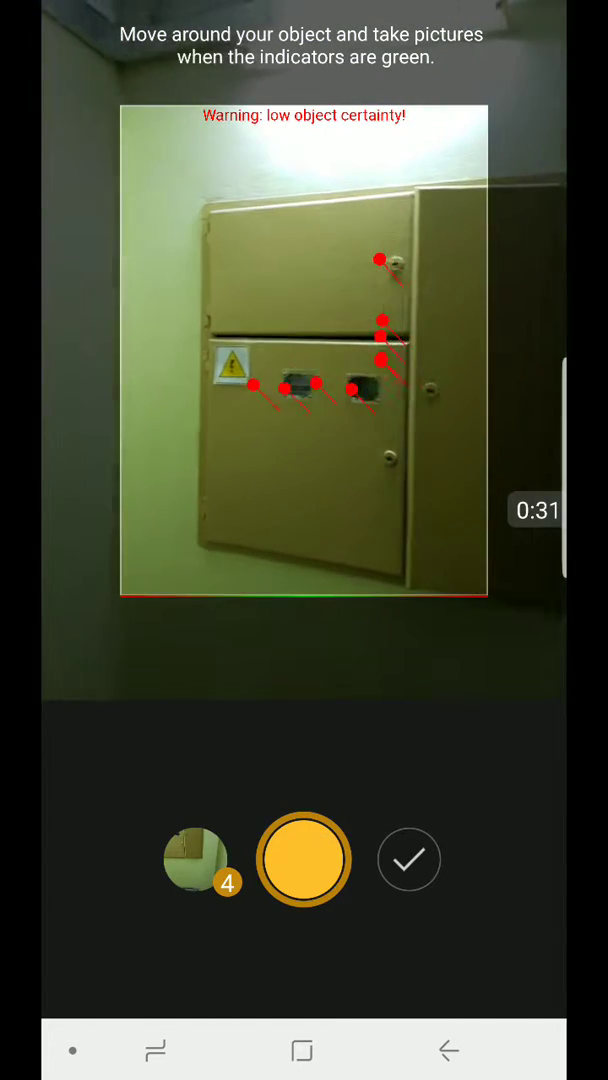
{"action": "left_click", "coordinate": [304, 858]}
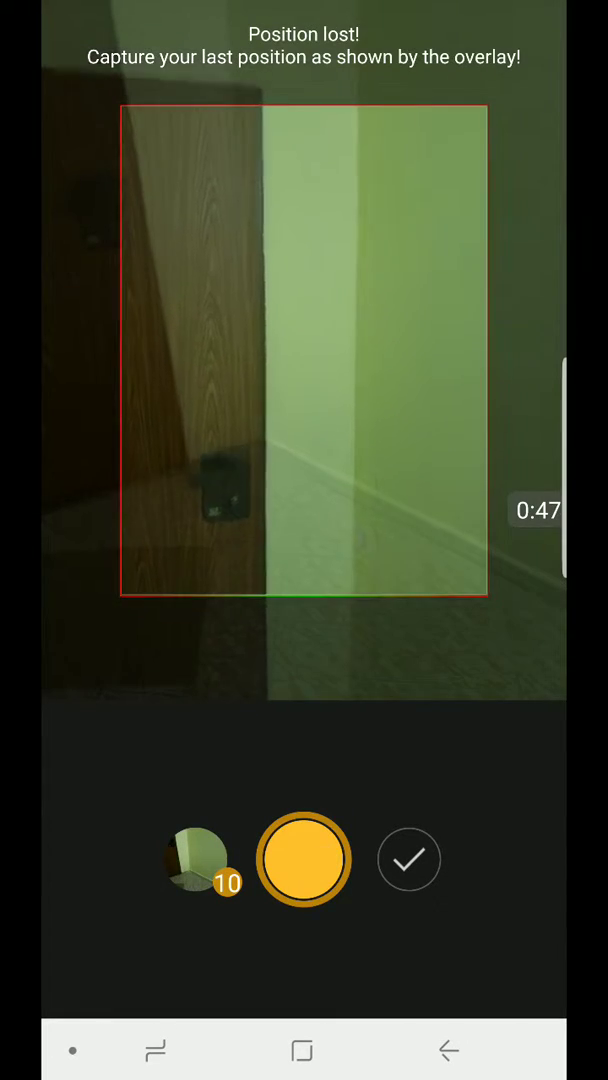
Step: Photograph the wooden door, its wall edge, the door corner and the floor in front of it
{"action": "left_click", "coordinate": [304, 860]}
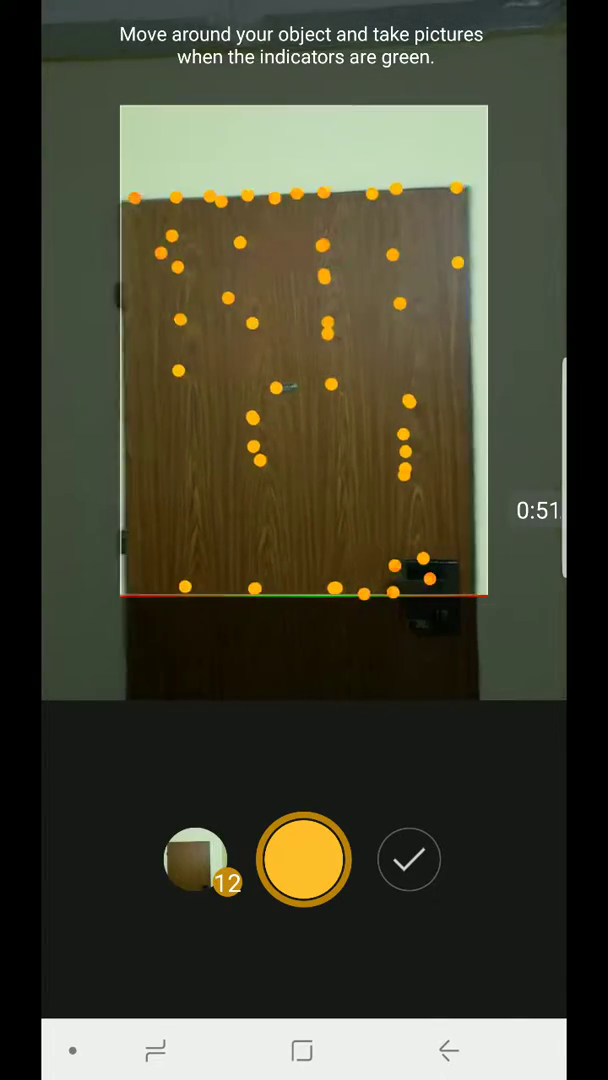
{"action": "left_click", "coordinate": [304, 860]}
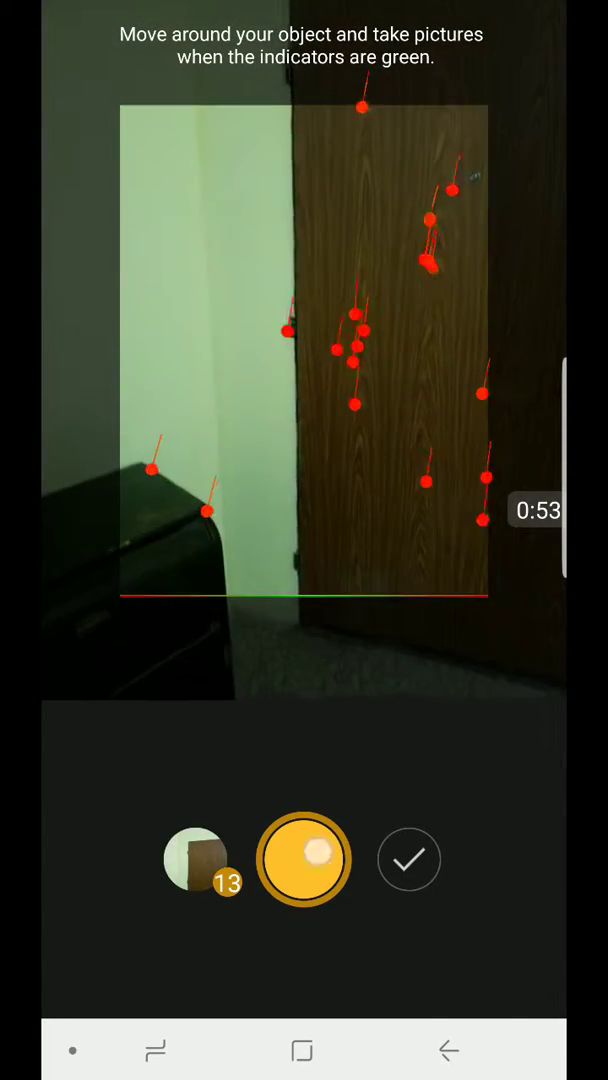
{"action": "left_click", "coordinate": [304, 860]}
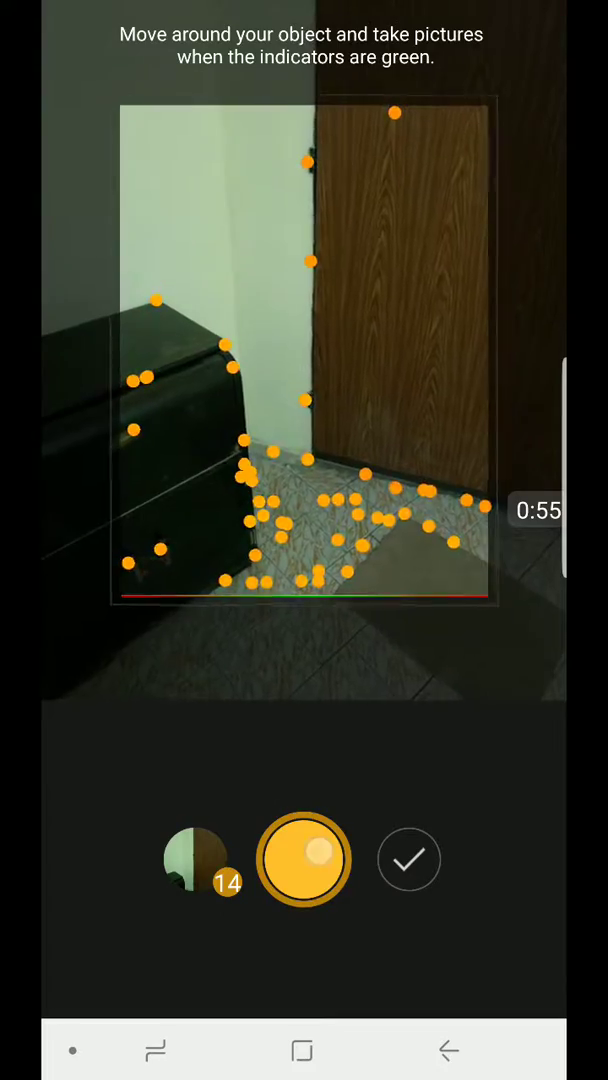
{"action": "left_click", "coordinate": [304, 860]}
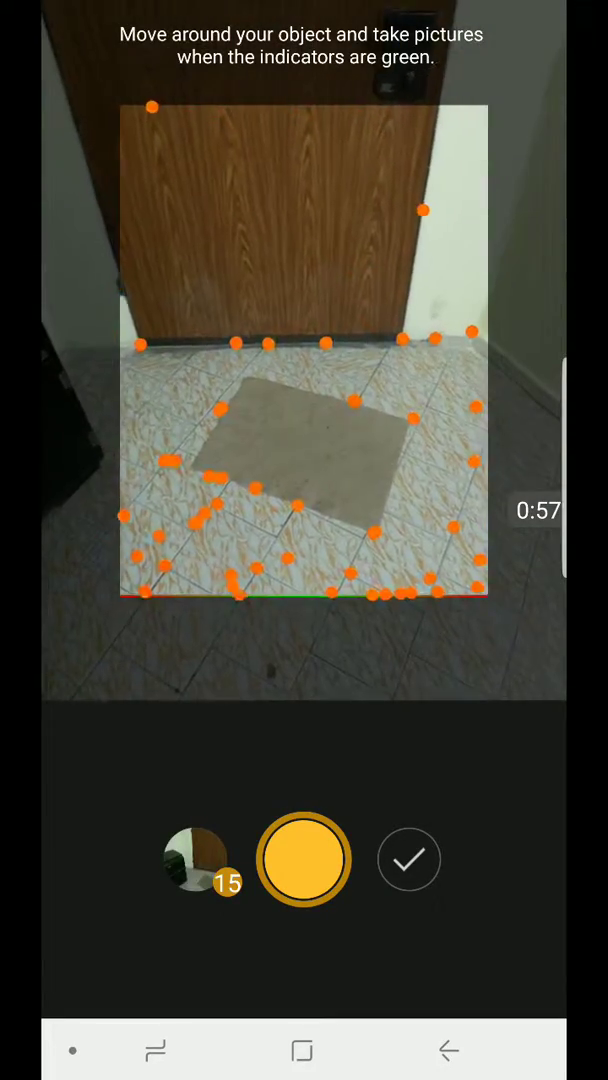
Step: Photograph the black cabinet, the door beside it from several angles and the ceiling corner, reaching 22 photos
{"action": "left_click", "coordinate": [304, 860]}
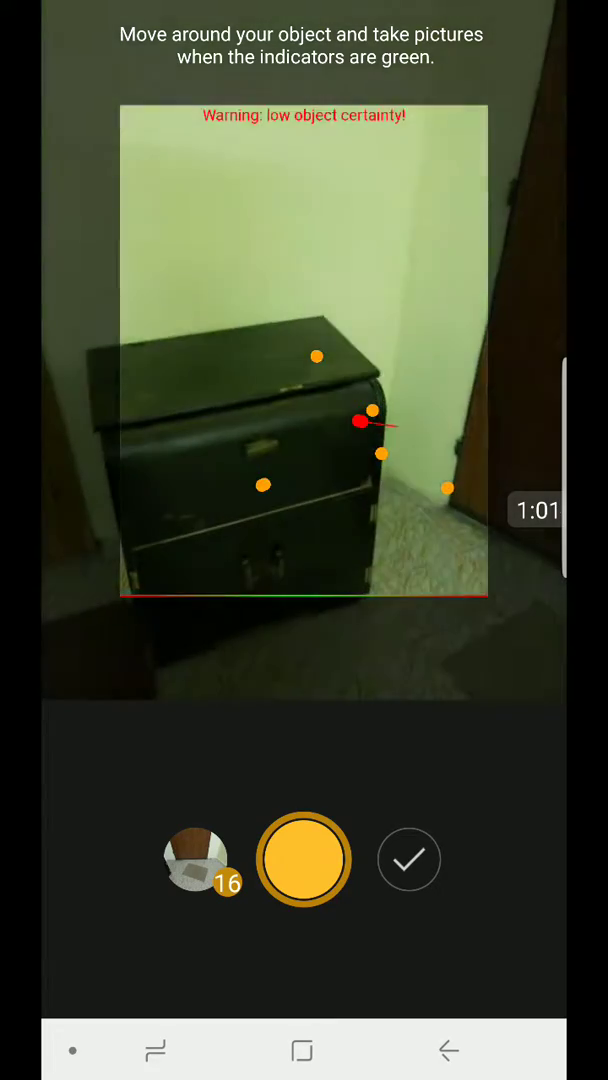
{"action": "left_click", "coordinate": [304, 860]}
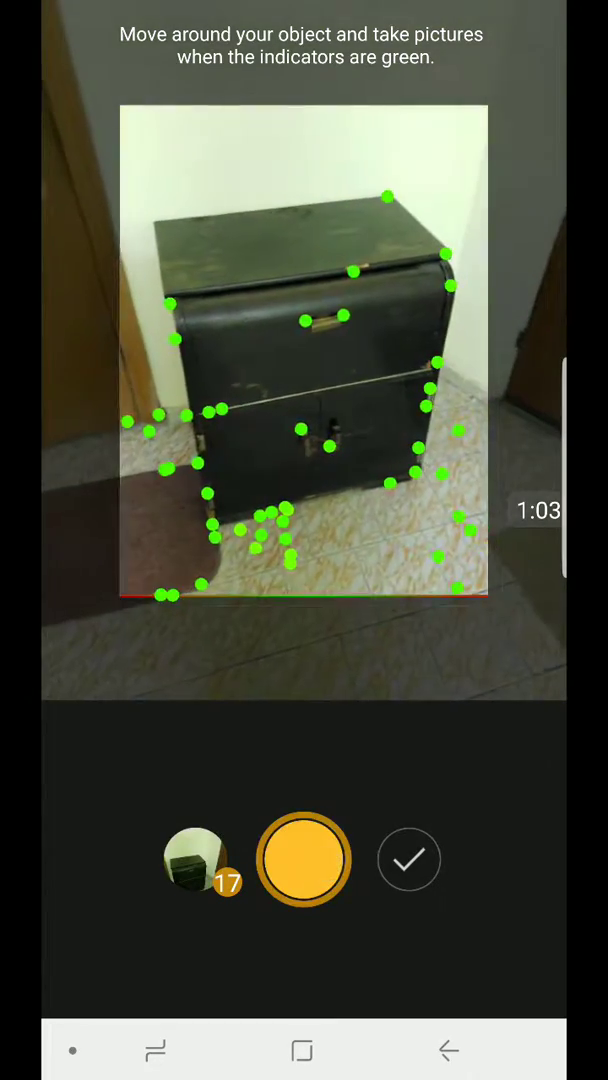
{"action": "left_click", "coordinate": [304, 860]}
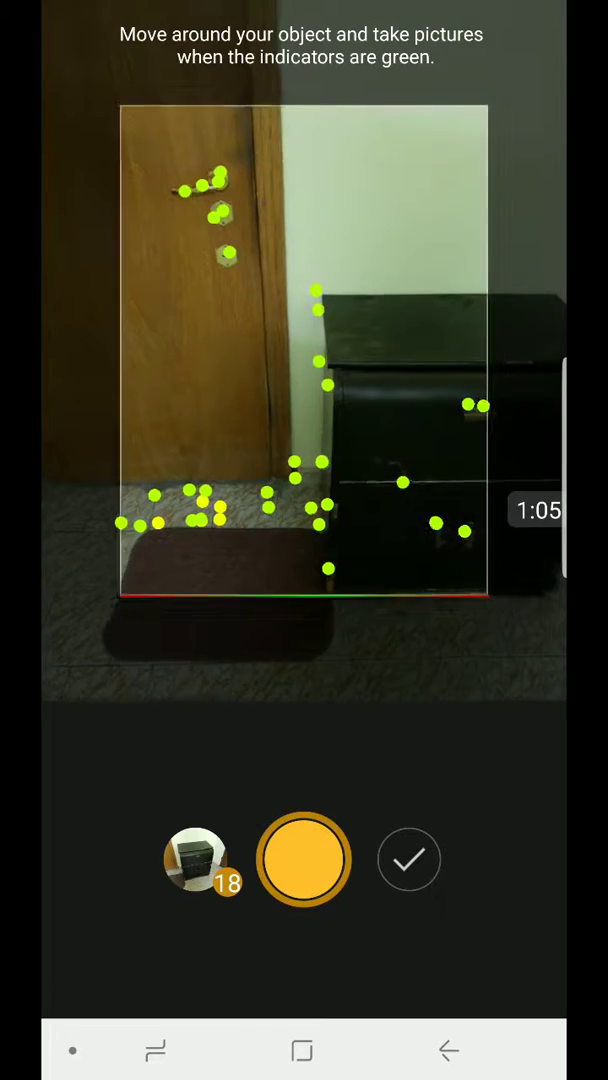
{"action": "left_click", "coordinate": [304, 860]}
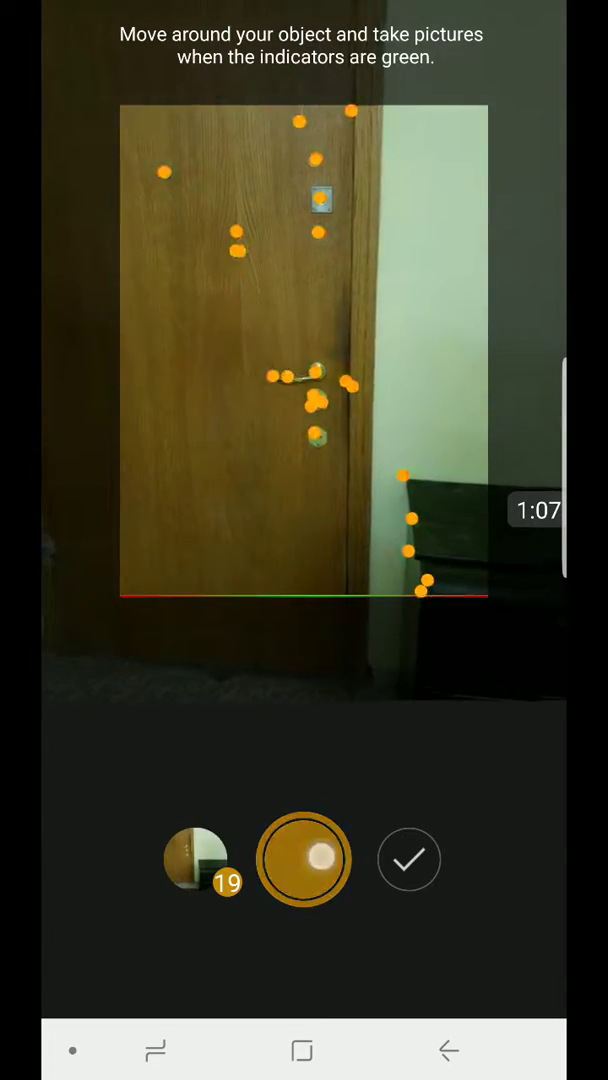
{"action": "left_click", "coordinate": [304, 860]}
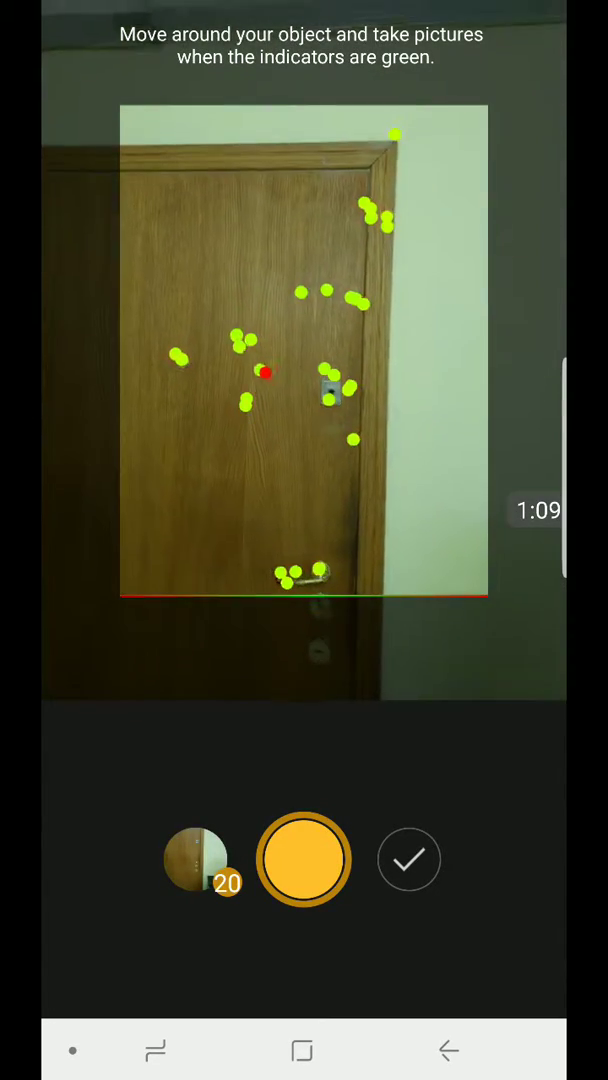
{"action": "left_click", "coordinate": [304, 860]}
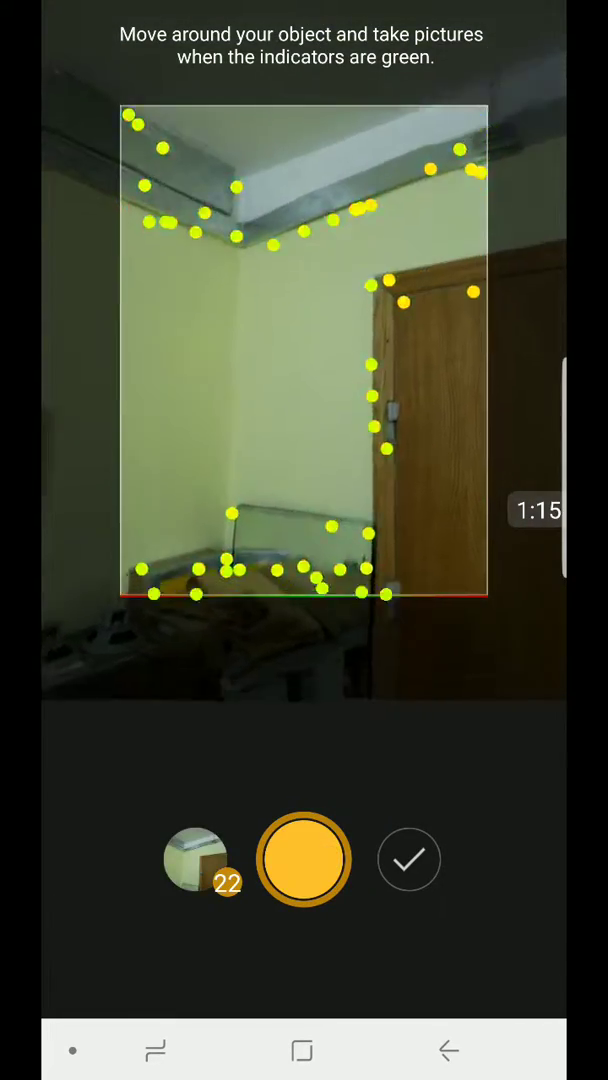
Step: Photograph the radio-topped dresser and shelves, the cabinet corner and the nearby wall, reaching 31 photos
{"action": "left_click", "coordinate": [304, 860]}
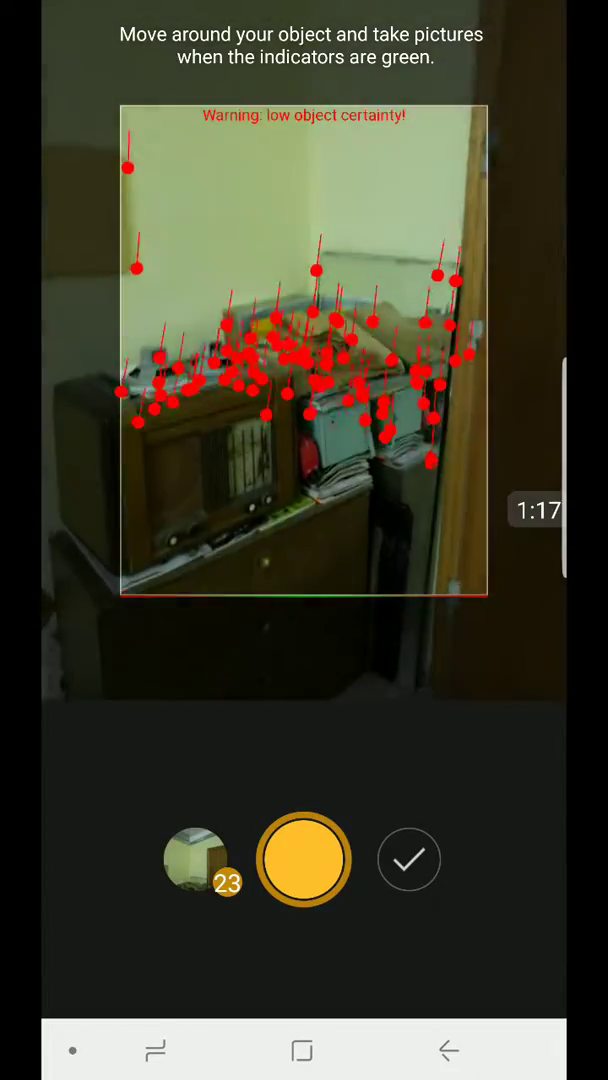
{"action": "left_click", "coordinate": [304, 860]}
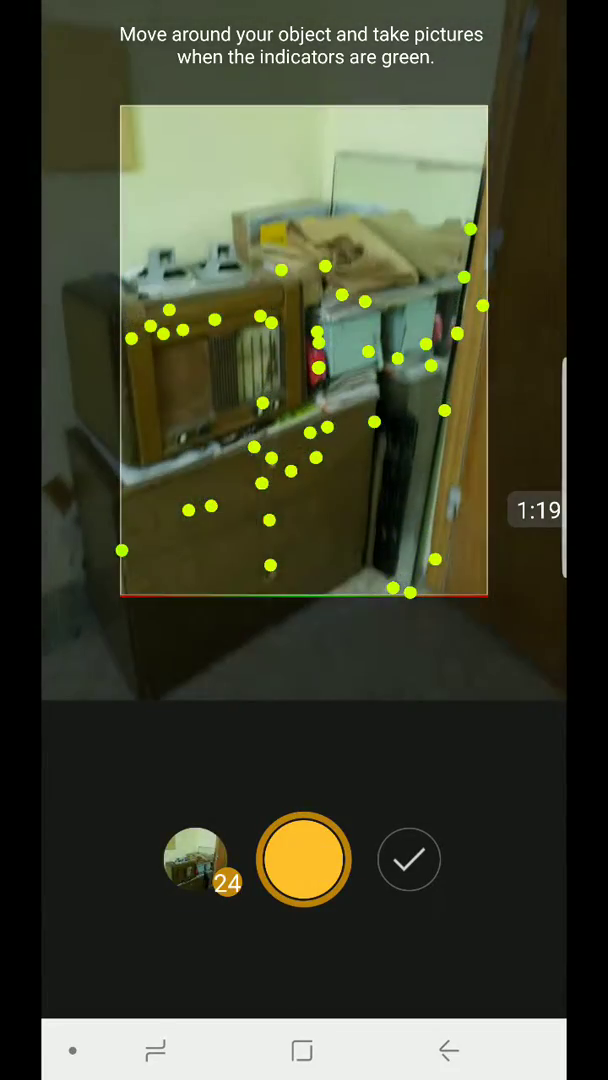
{"action": "left_click", "coordinate": [304, 860]}
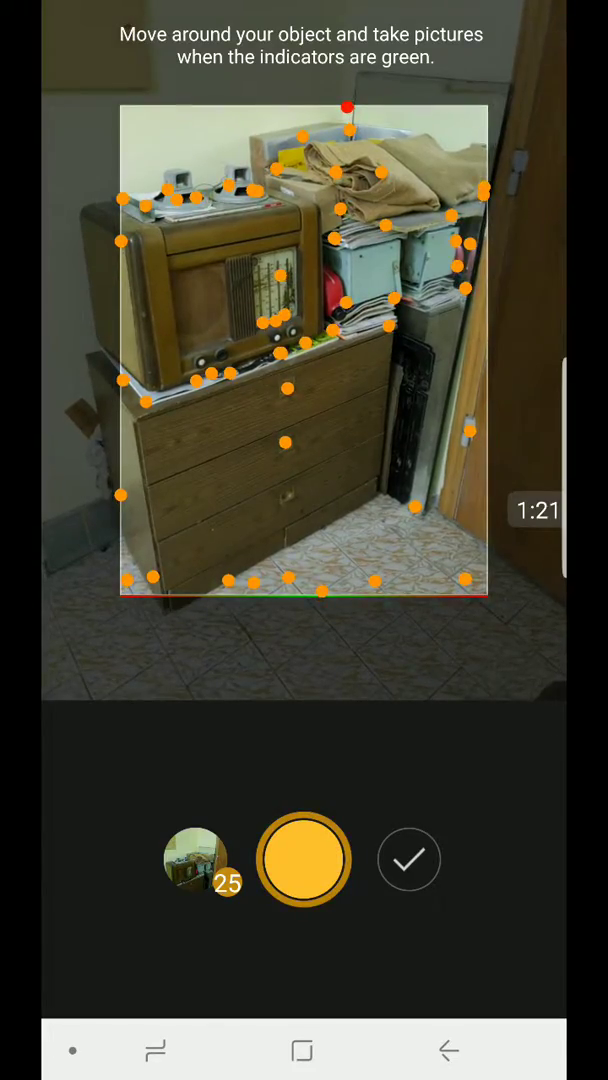
{"action": "left_click", "coordinate": [304, 858]}
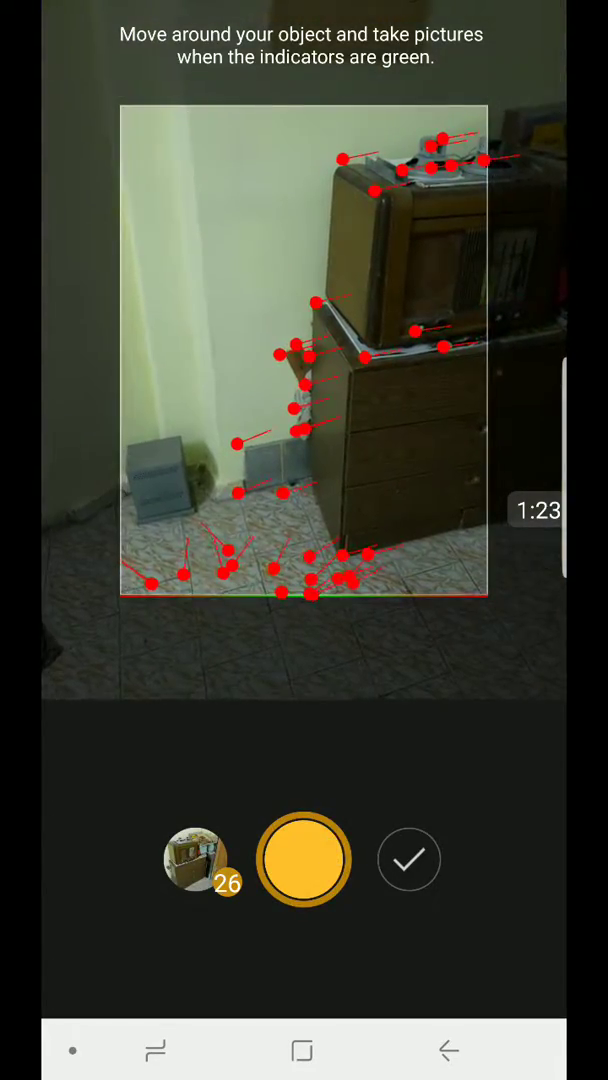
{"action": "left_click", "coordinate": [304, 860]}
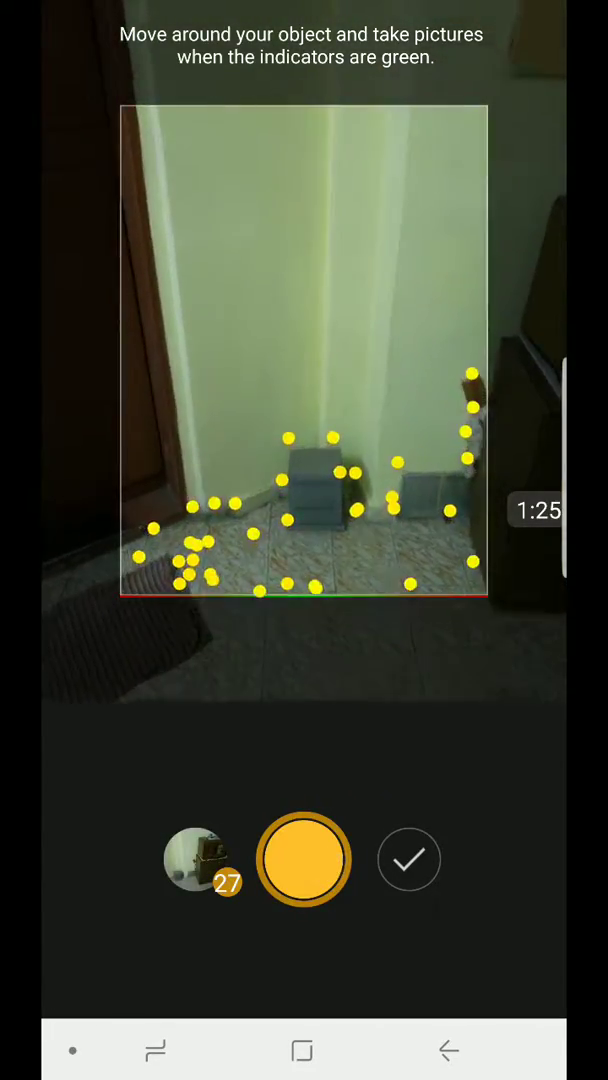
{"action": "left_click", "coordinate": [304, 858]}
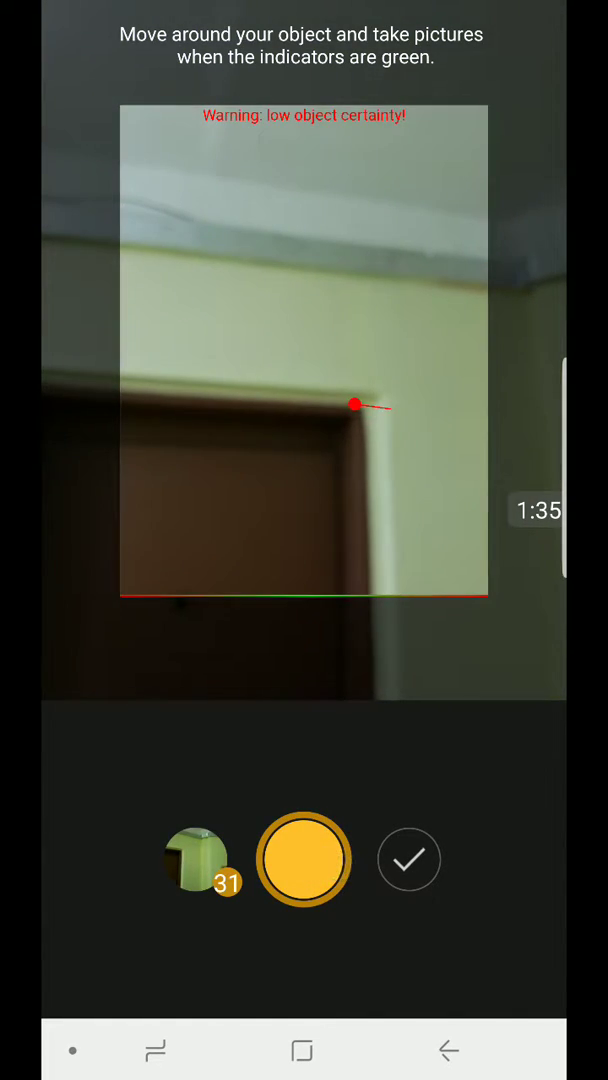
Step: Photograph the doorway top, the ceiling above the door and the door edge, reaching 37 photos
{"action": "left_click", "coordinate": [304, 860]}
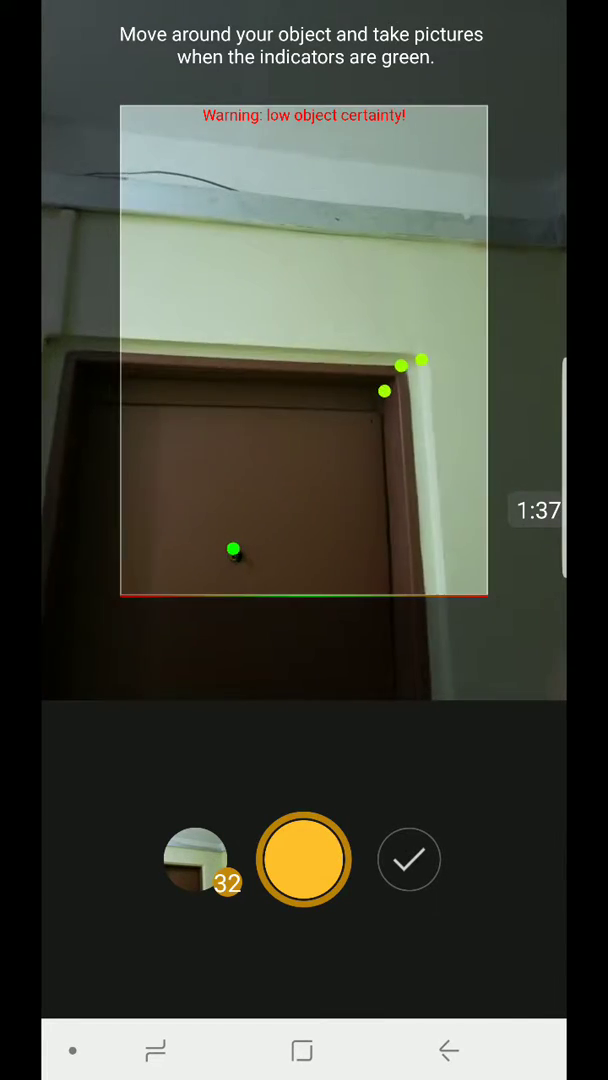
{"action": "left_click", "coordinate": [304, 858]}
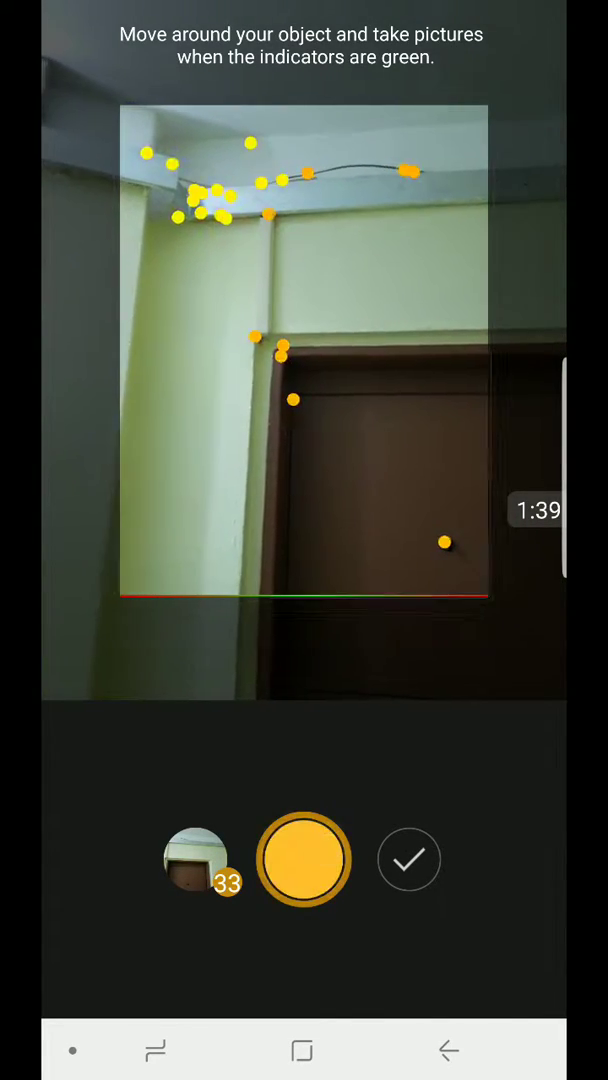
{"action": "left_click", "coordinate": [304, 860]}
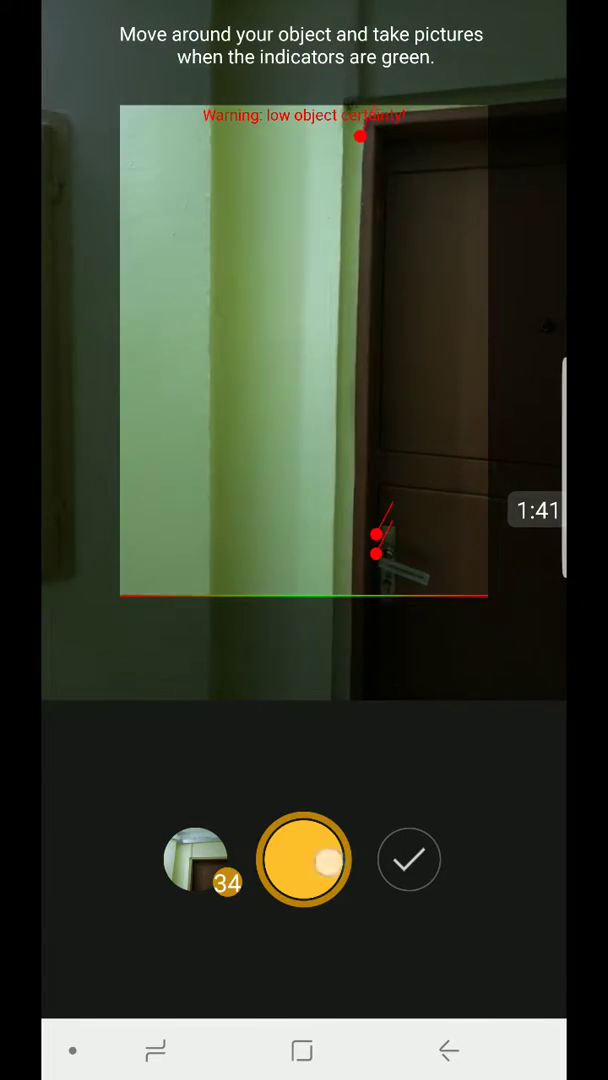
{"action": "left_click", "coordinate": [304, 860]}
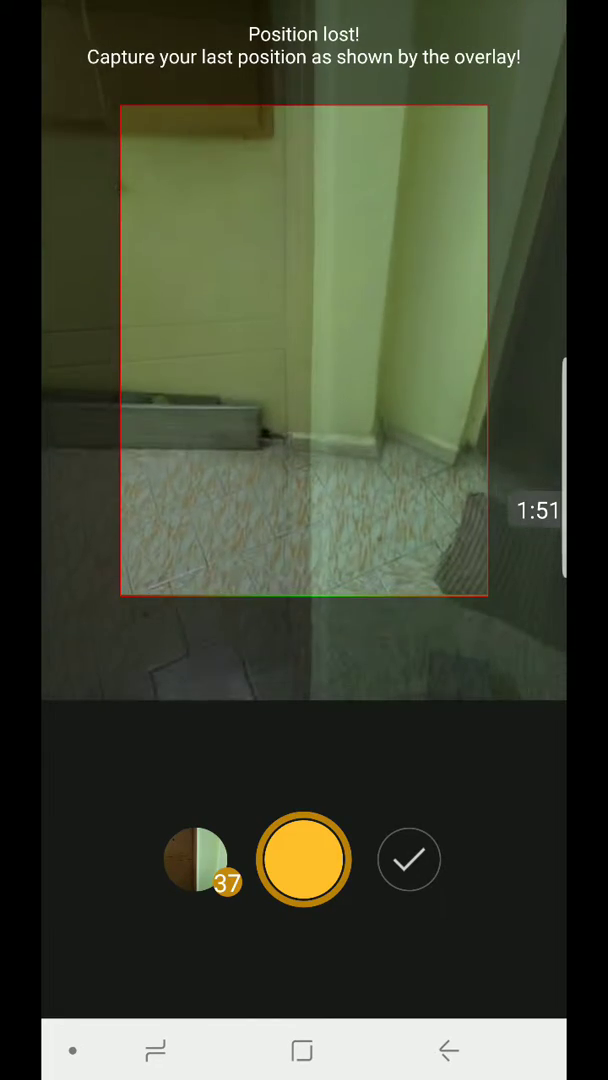
Step: Photograph the tiled floor corner and the door with its mat, reaching 40 photos
{"action": "left_click", "coordinate": [304, 860]}
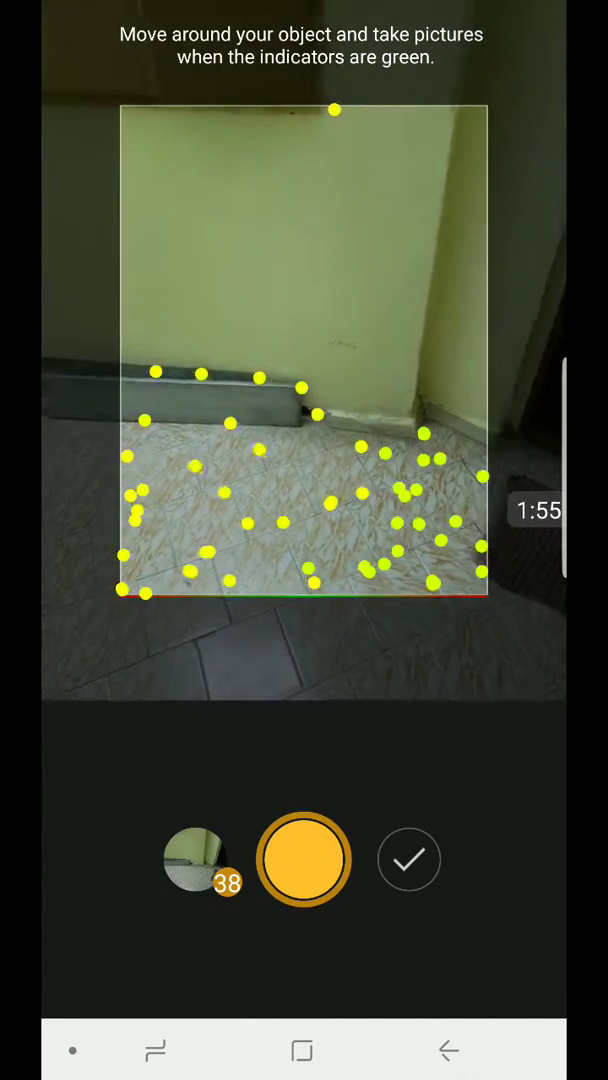
{"action": "left_click", "coordinate": [304, 860]}
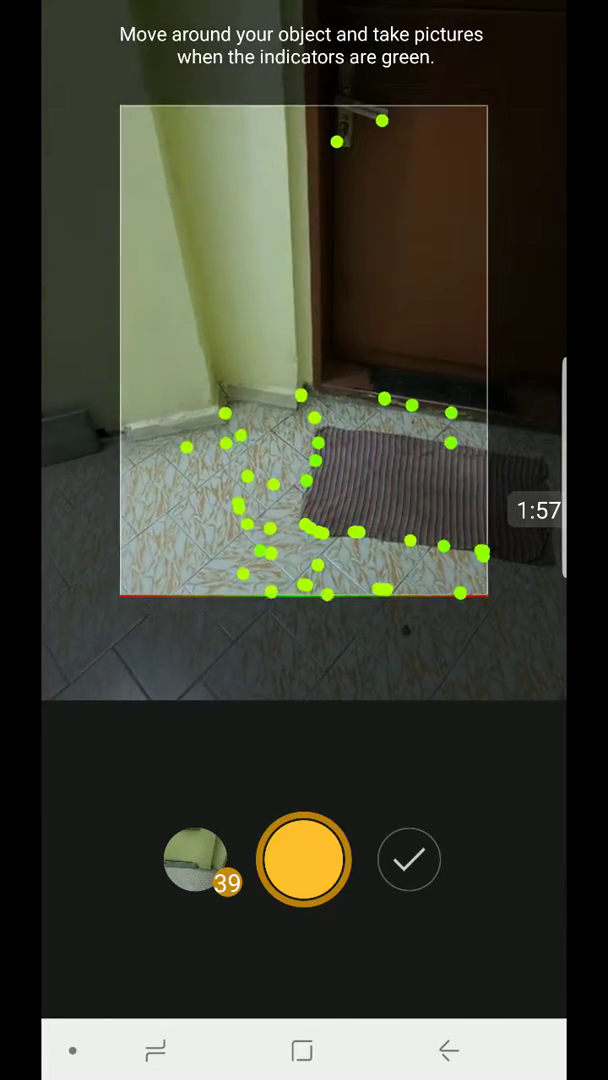
{"action": "left_click", "coordinate": [304, 860]}
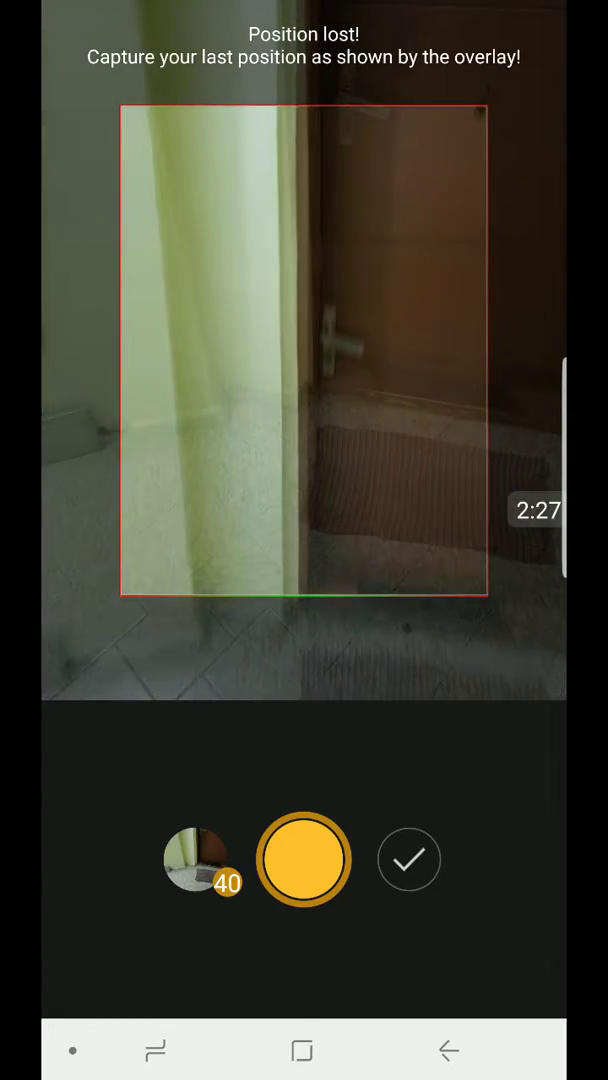
Step: Photograph the door mat corner, the radiator, the wall below the cupboard and the cupboard, reaching 46 photos
{"action": "left_click", "coordinate": [304, 860]}
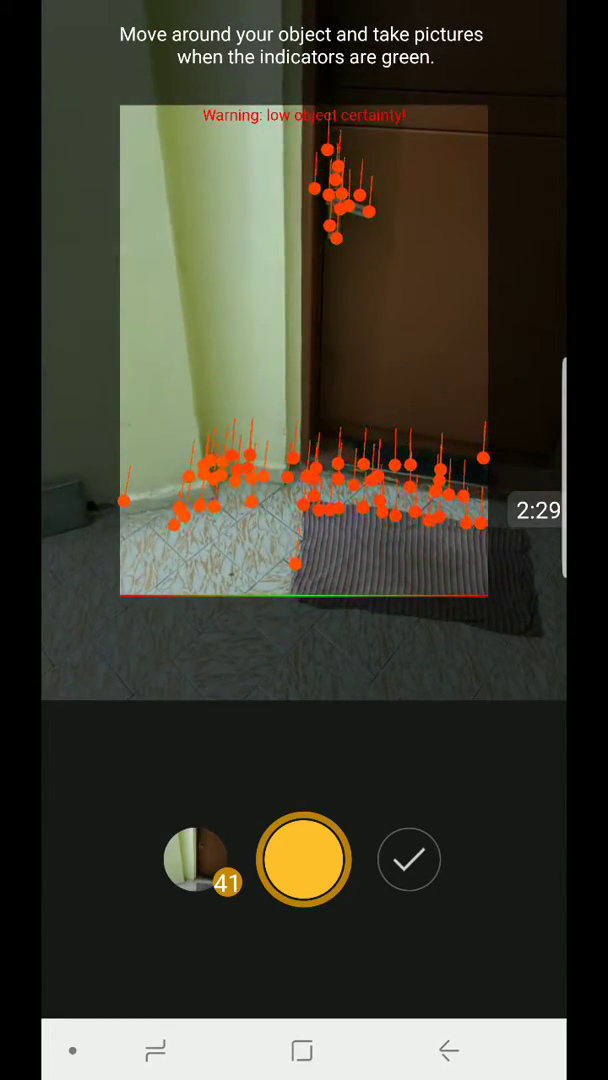
{"action": "left_click", "coordinate": [304, 860]}
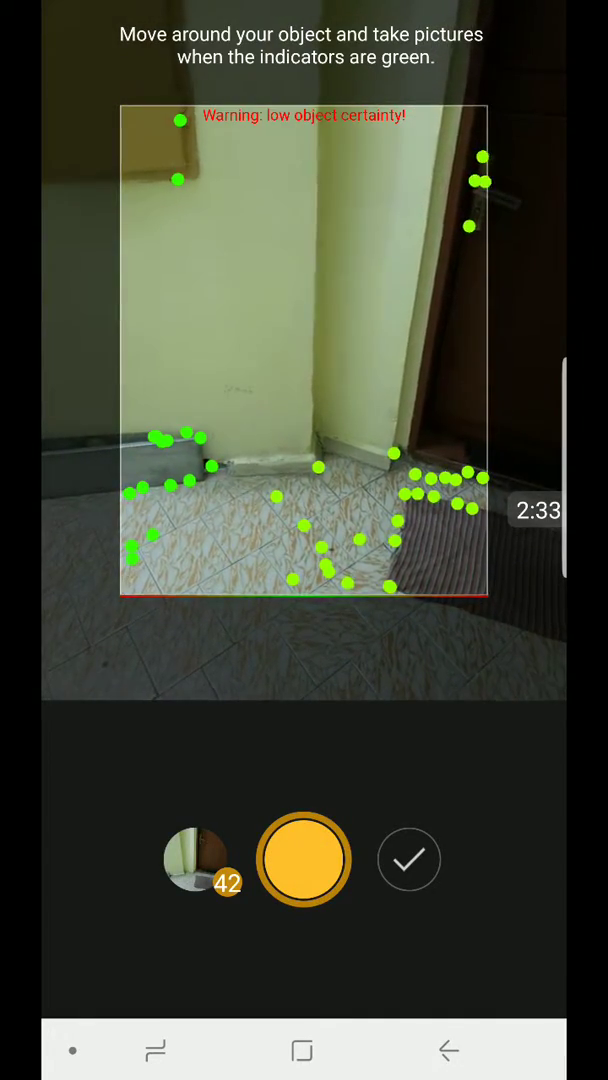
{"action": "left_click", "coordinate": [304, 860]}
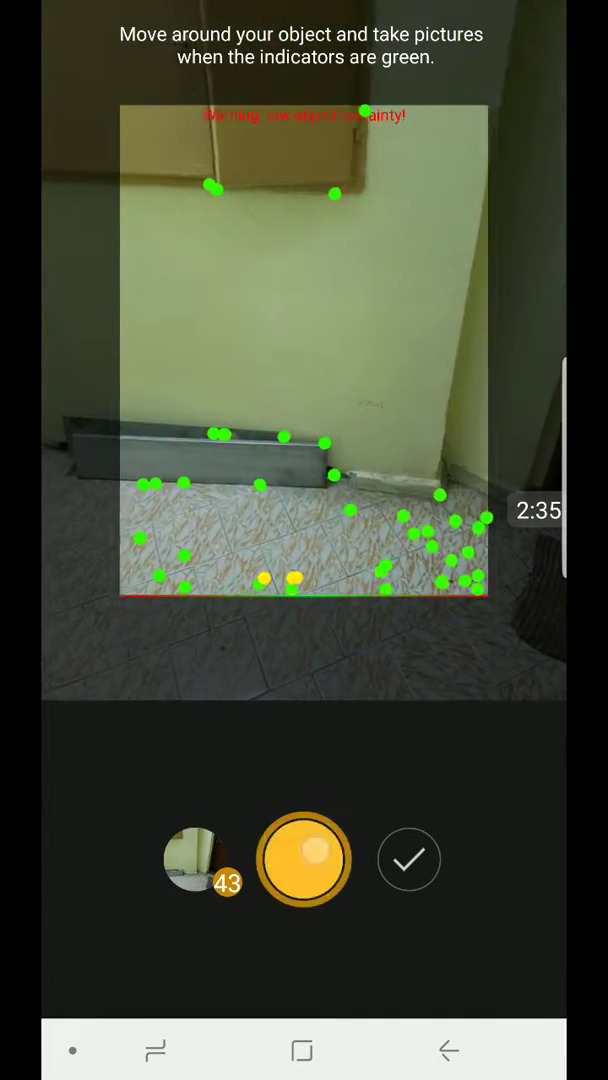
{"action": "left_click", "coordinate": [304, 860]}
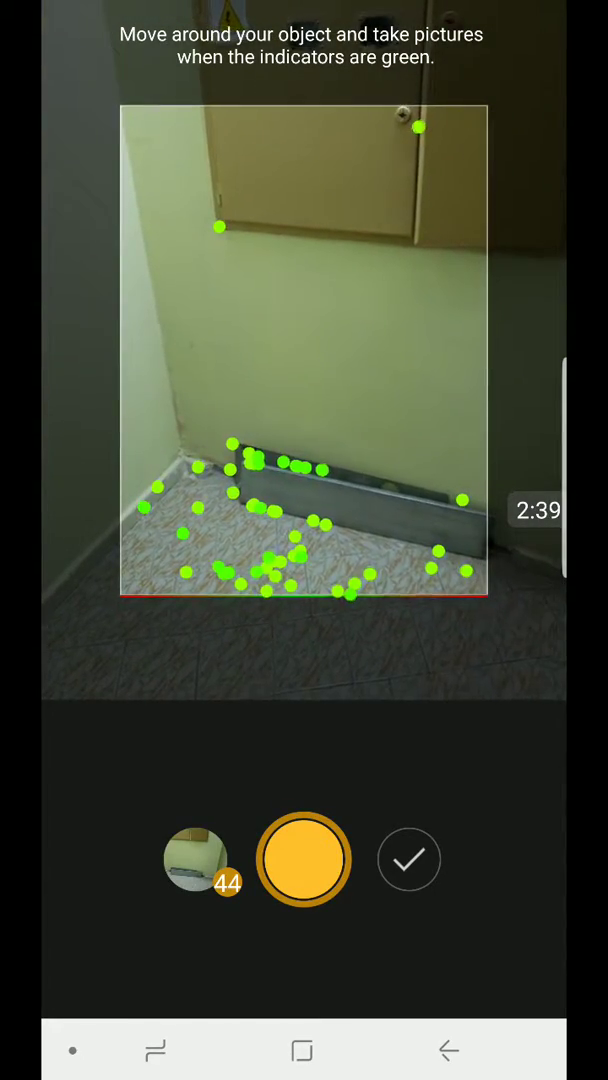
{"action": "left_click", "coordinate": [304, 860]}
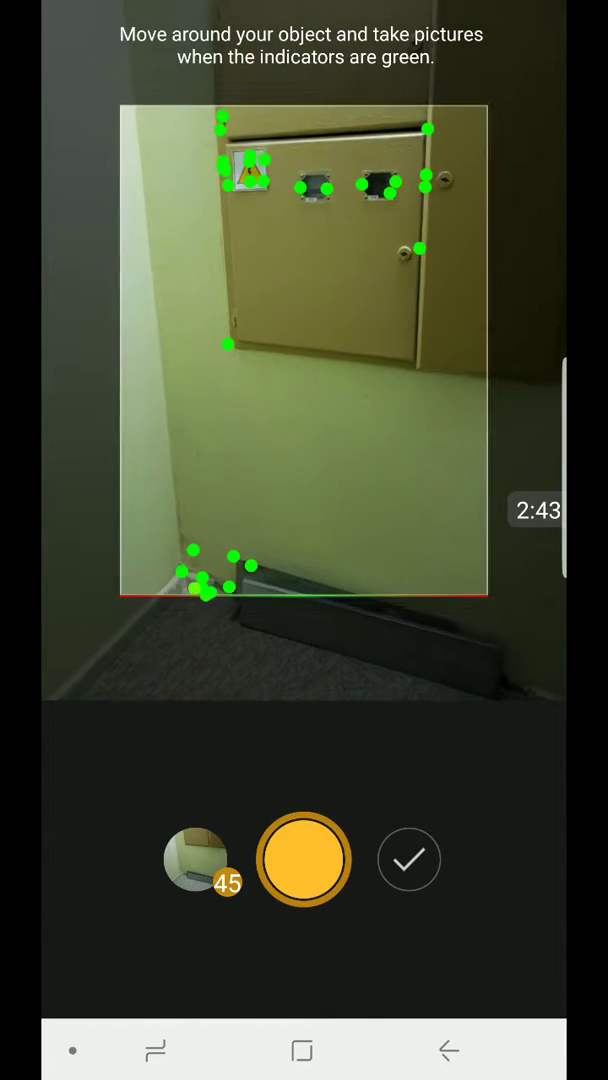
{"action": "left_click", "coordinate": [304, 860]}
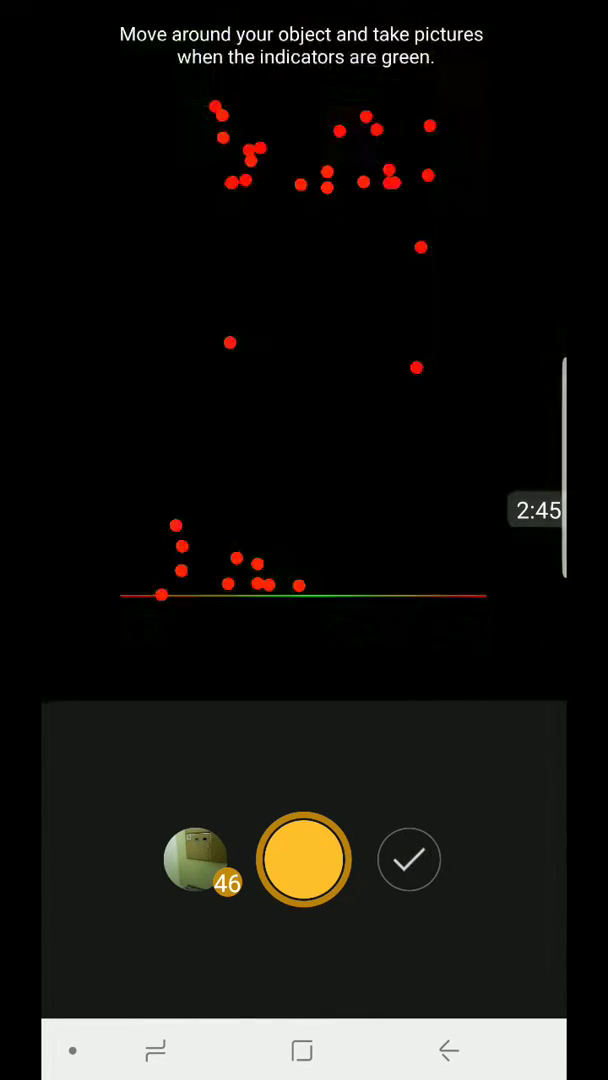
Step: Finish the capture, choose a model quality and start the 3D reconstruction
{"action": "left_click", "coordinate": [408, 860]}
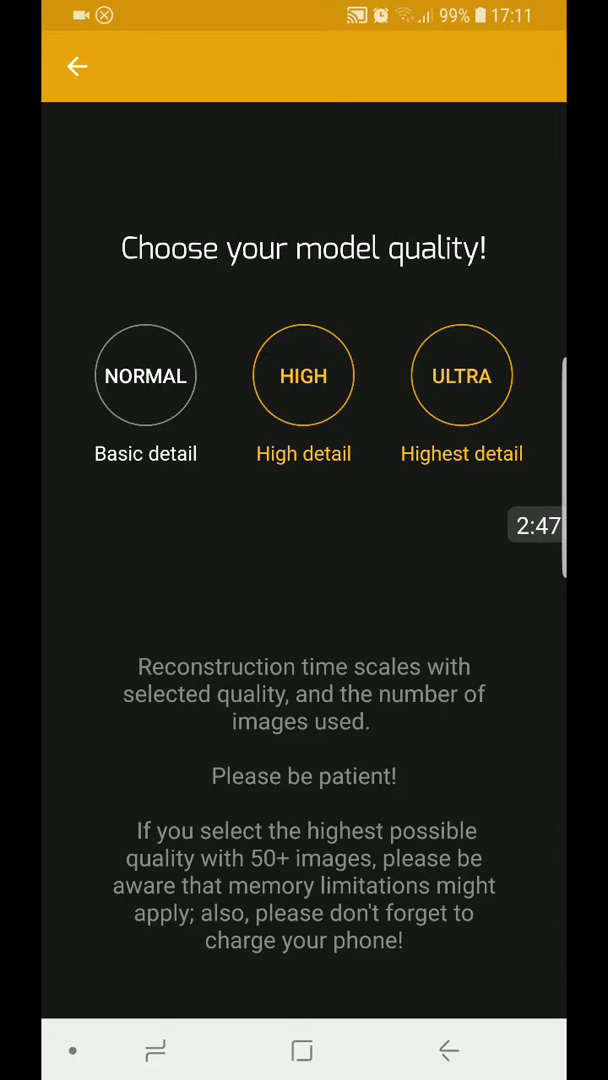
{"action": "left_click", "coordinate": [304, 376]}
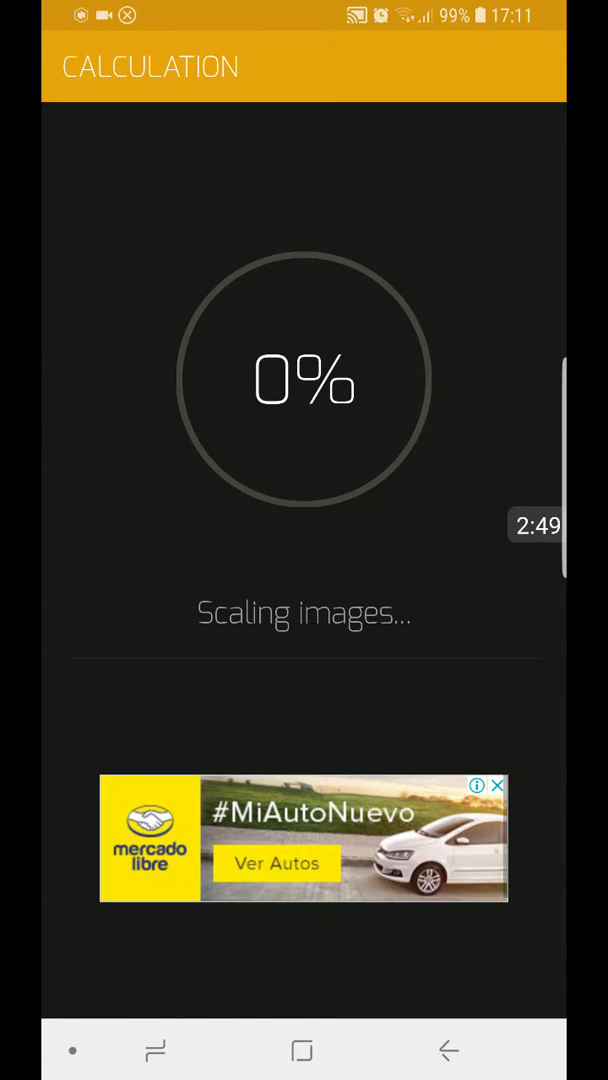